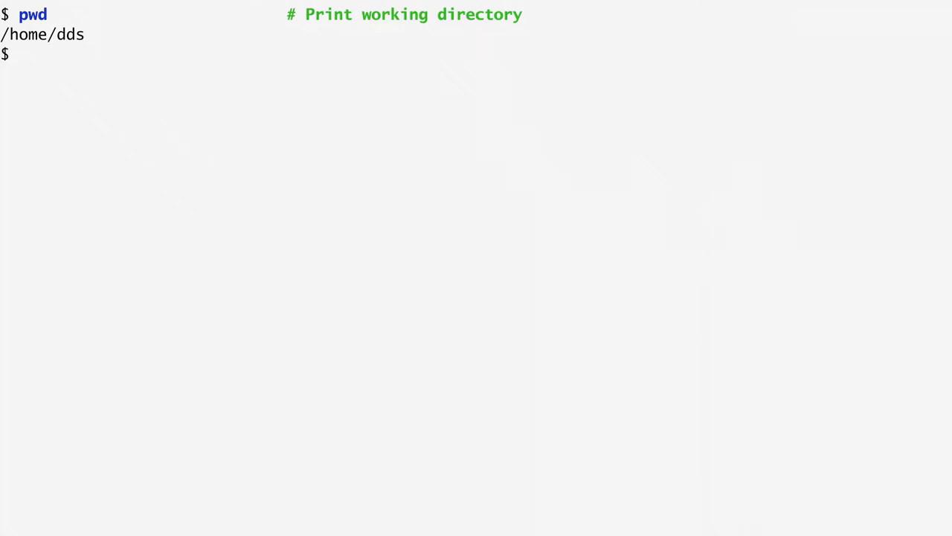
# Step: Create directory a, enter it, then climb with cd .. to /home and on to the root, checking with pwd
pyautogui.write('mkdir a                     # Create a directory named a')
pyautogui.write('cd a                        # Move into directory a')
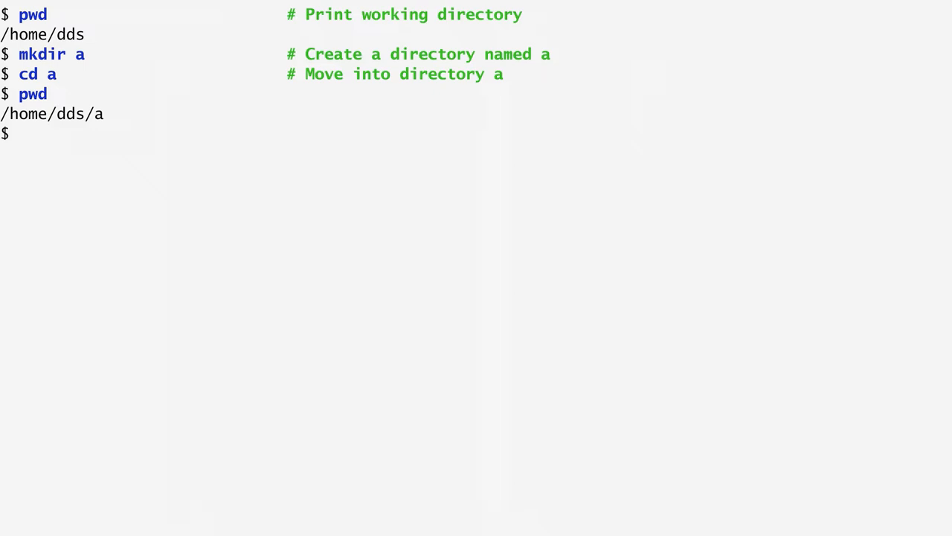
pyautogui.write('cd ..')
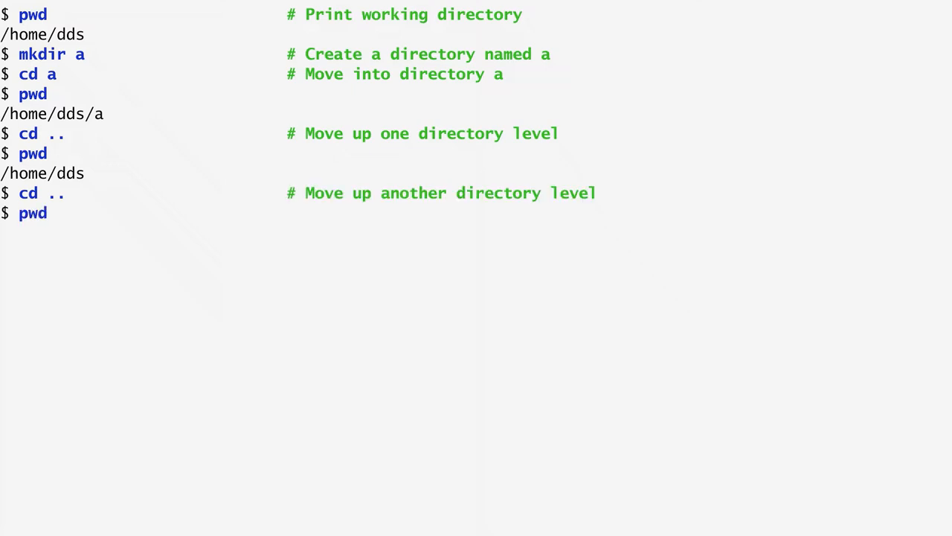
pyautogui.press('Return')
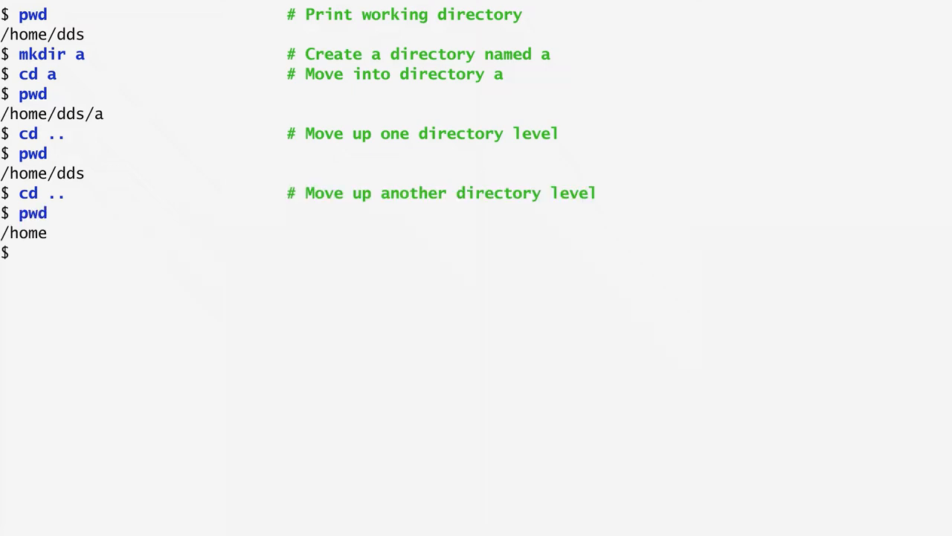
pyautogui.write('cd ..')
pyautogui.write('pwd')
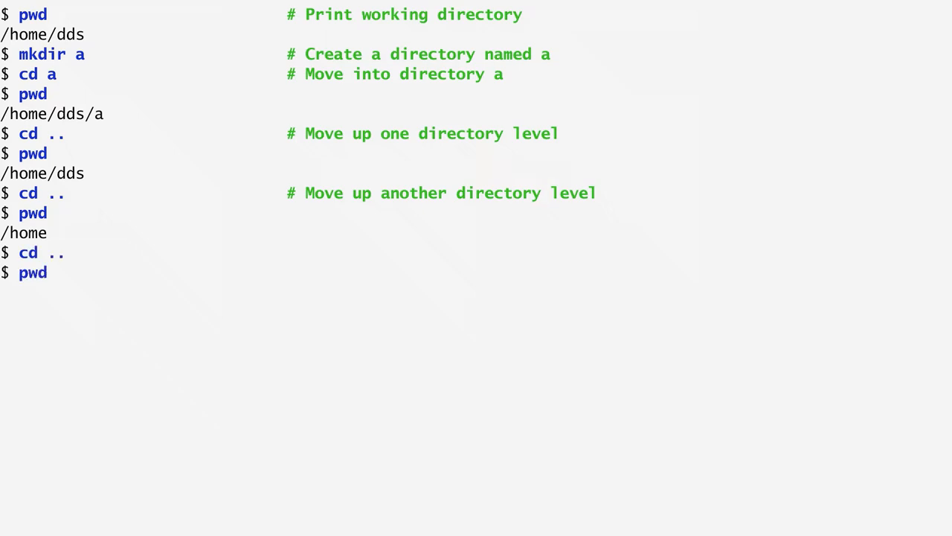
pyautogui.press('Return')
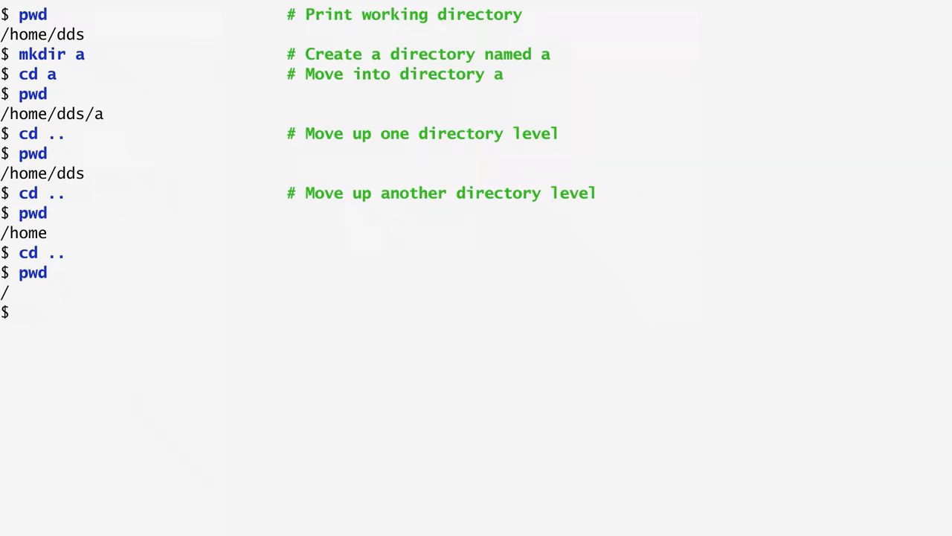
# Step: Return to home/dds/a by relative path, go two levels up, then cd back home to /home/dds
pyautogui.write('cd home/dds/a               # Combine directories into a path')
pyautogui.write('pwd')
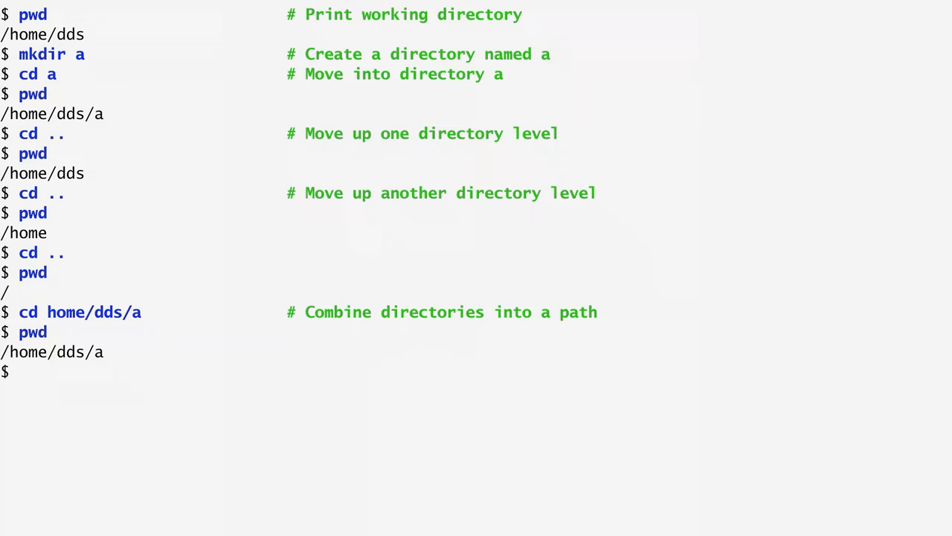
pyautogui.write('cd ../..')
pyautogui.write('pwd')
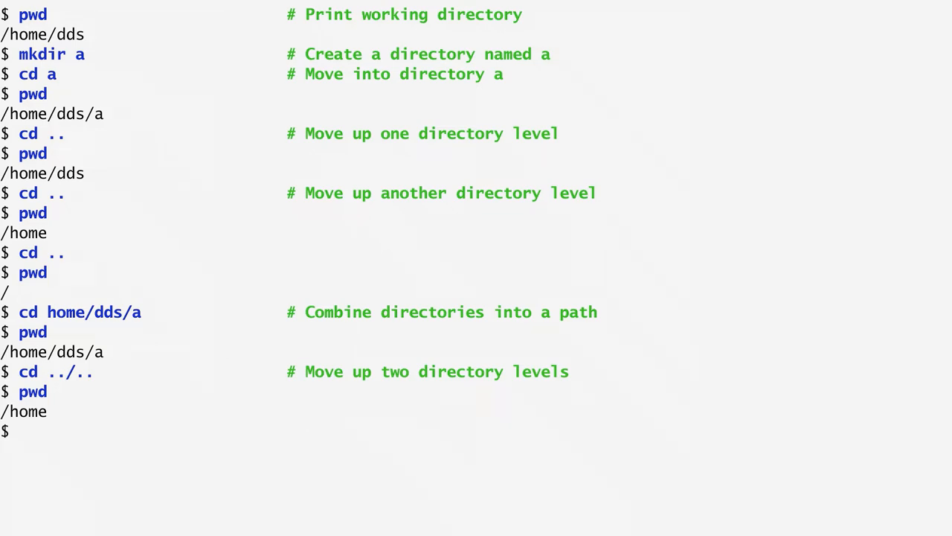
pyautogui.write('cd')
pyautogui.write('pwd')
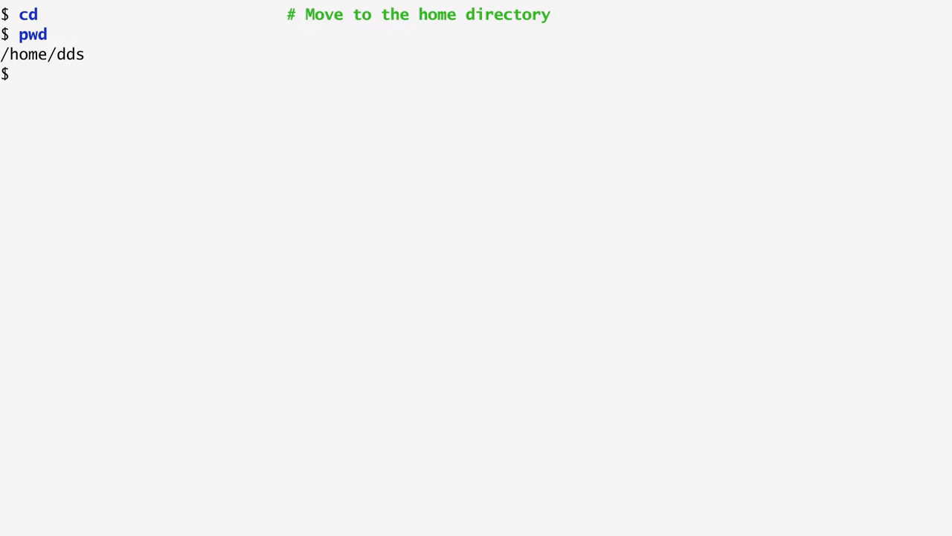
# Step: Move between /tmp, /home/dds by absolute path, and the root directory /
pyautogui.write('cd /tmp                     # Move to the tmp directory under the root')
pyautogui.write('pwd')
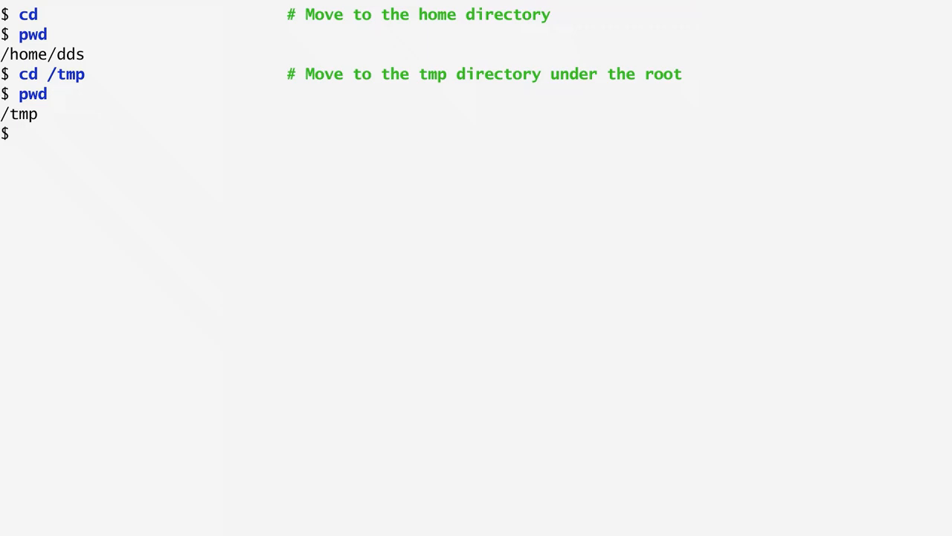
pyautogui.write('cd /home/dds')
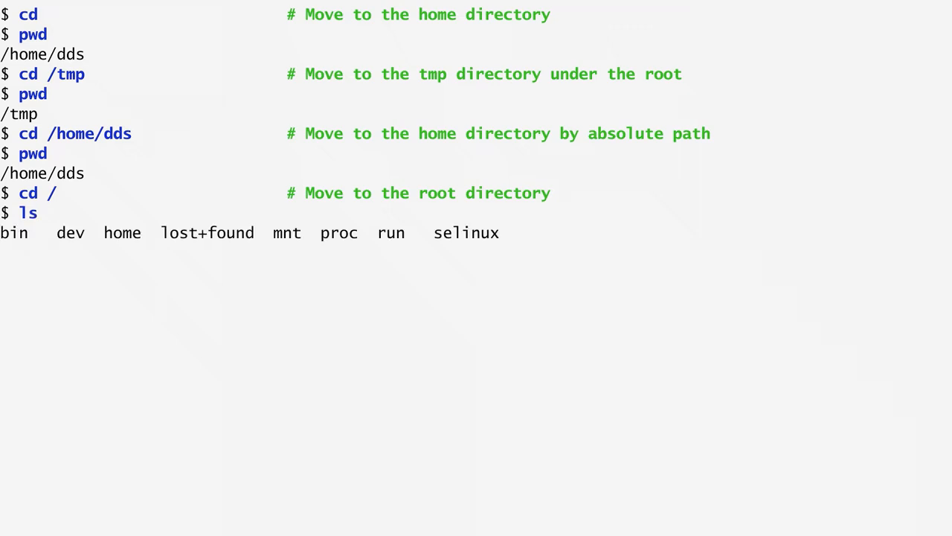
# Step: List the root directory contents from bin through var
pyautogui.press('Return')
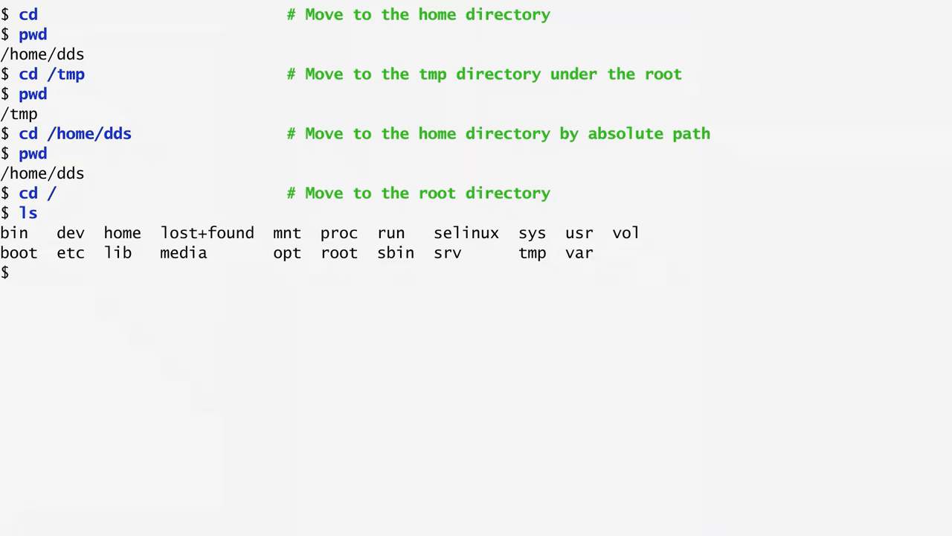
# Step: Enter usr and list its subdirectories bin, games, include, lib, local, sbin, share, src
pyautogui.press('Return')
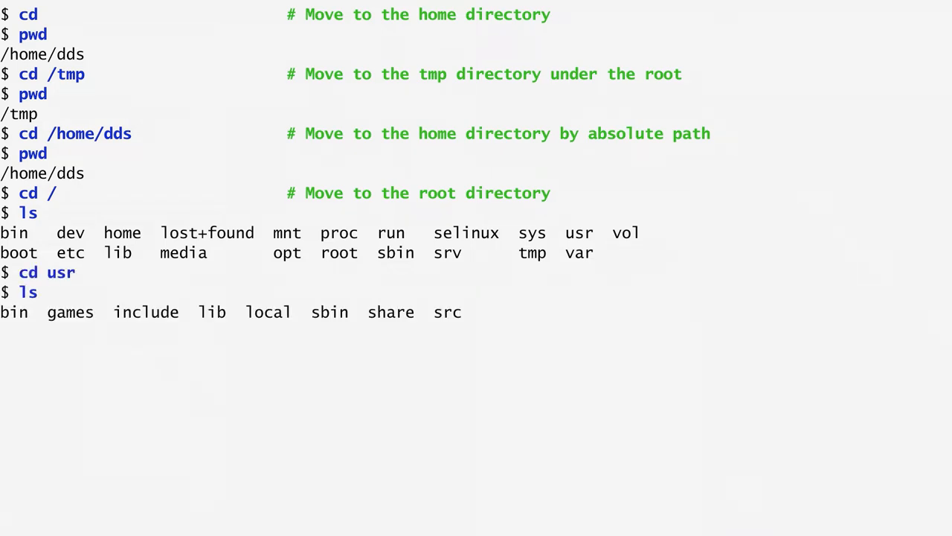
pyautogui.press('Return')
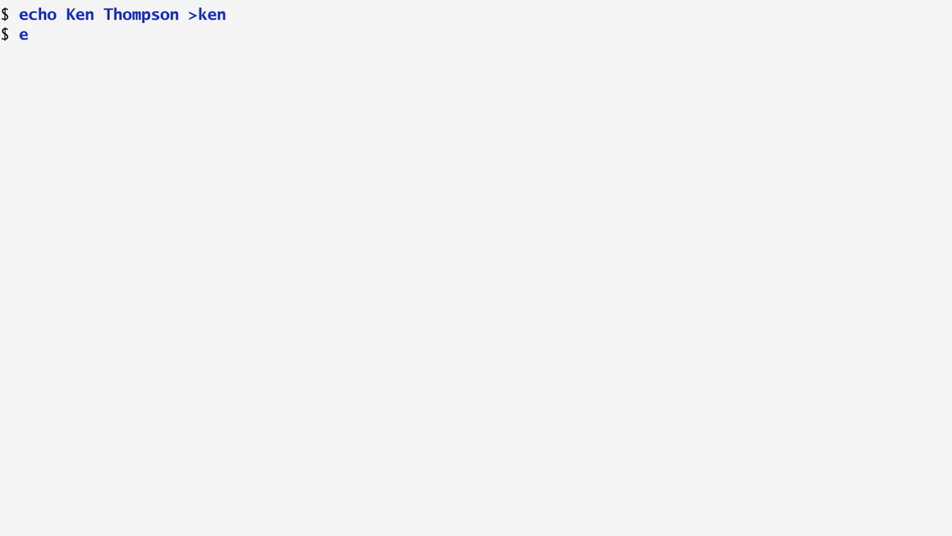
# Step: Write 'Dennis M. Ritchie' into a new file dmr with echo, then remove a-file
pyautogui.write('echo Dennis M. R')
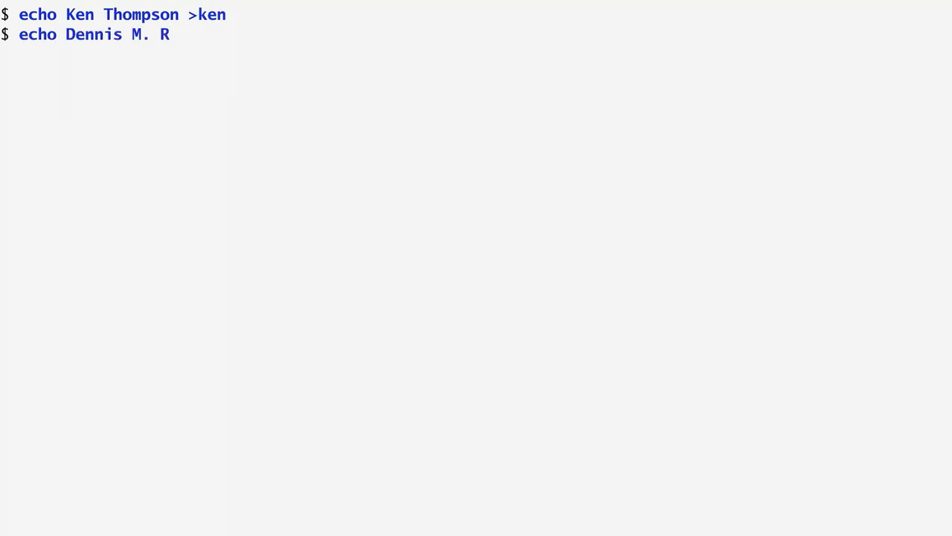
pyautogui.write('itchie >dmr')
pyautogui.write('touch a-file')
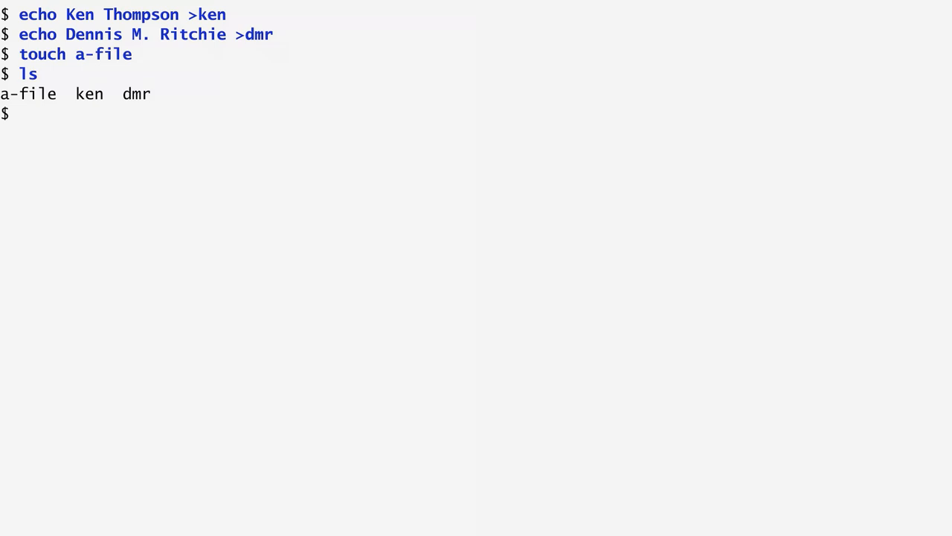
pyautogui.write('rm a-file')
pyautogui.write('ls')
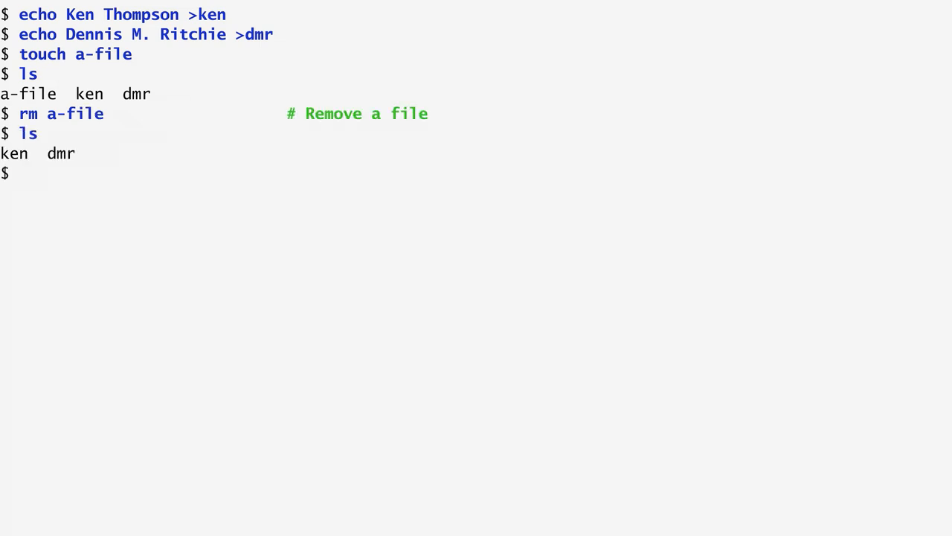
# Step: Rename the file ken to KEN with mv
pyautogui.write('mv ke')
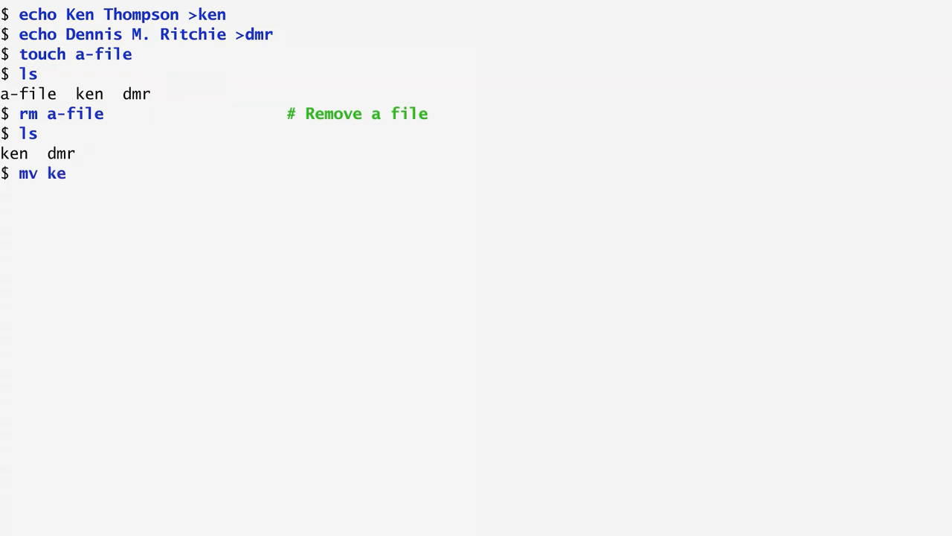
pyautogui.write('n KEN')
pyautogui.write('mkdir names')
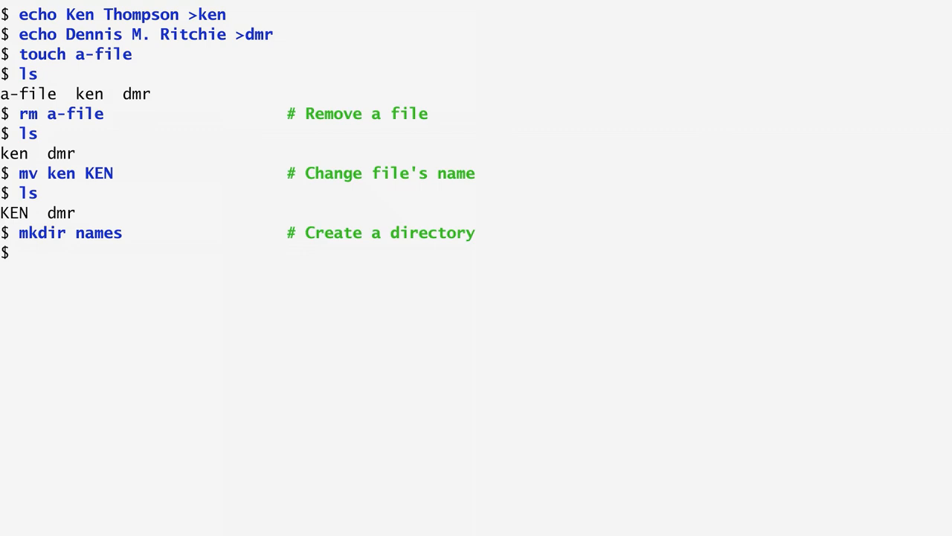
# Step: Move KEN into names and move dmr there renamed DMR
pyautogui.write('mv KEN names/')
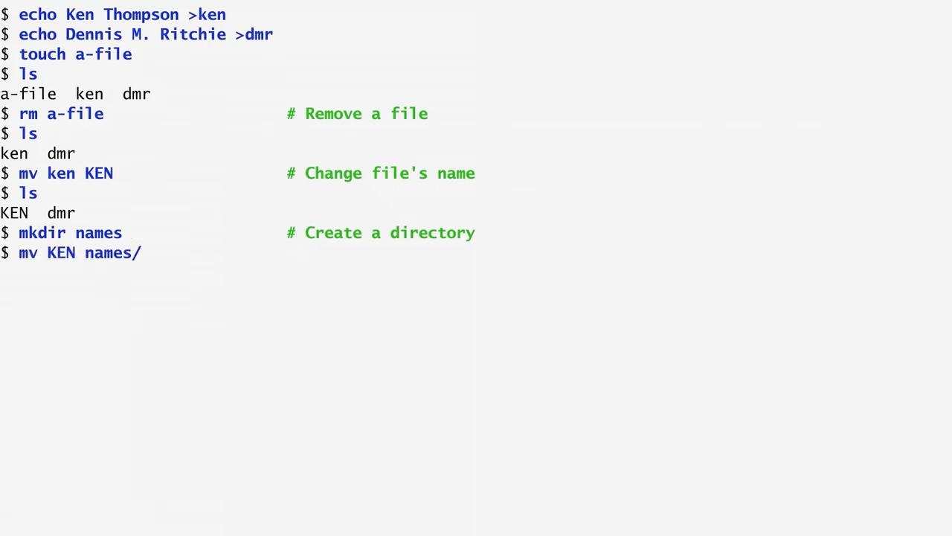
pyautogui.press('Return')
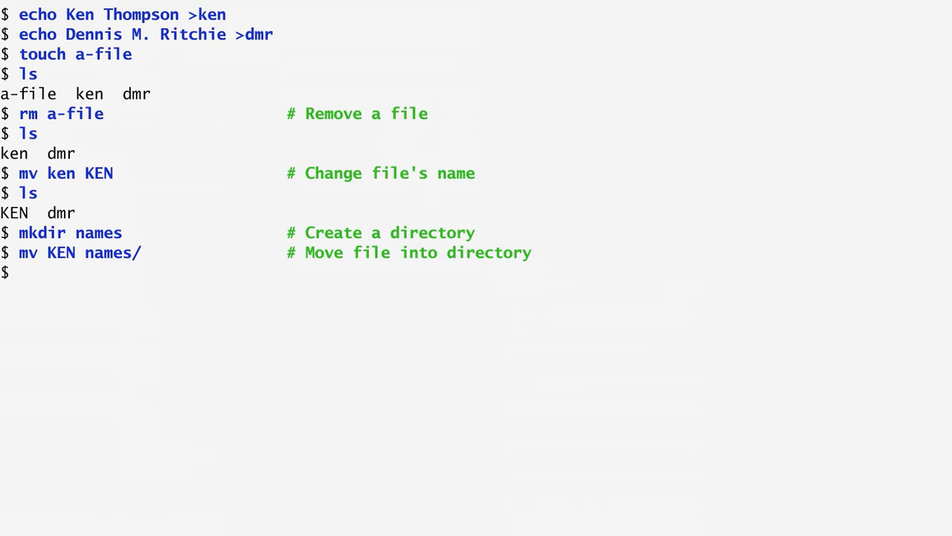
pyautogui.write('mv dmr names/DMR            # Move and rename file')
pyautogui.write('ls names')
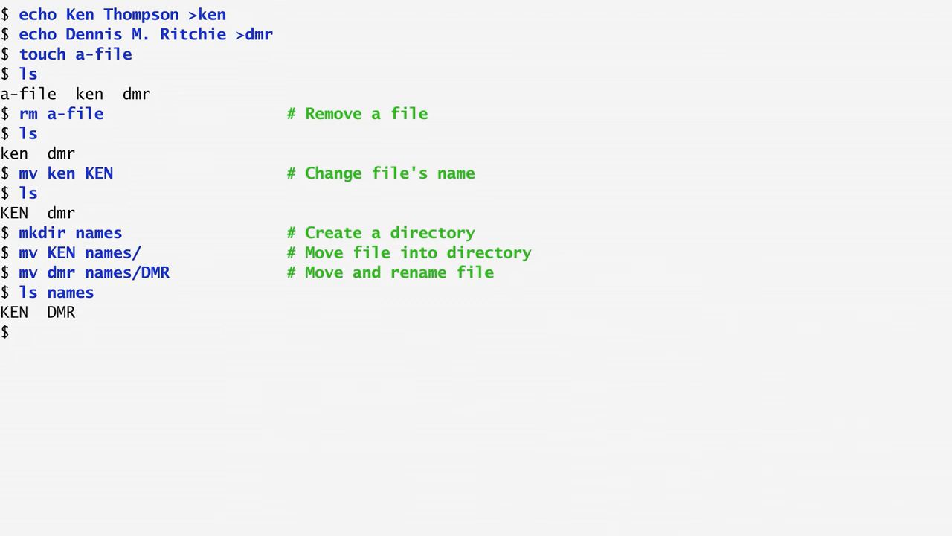
# Step: Copy names/KEN into the current directory, show it contains Ken Thompson, and create a-directory
pyautogui.write('cp names/KEN .              # Copy file to current directory')
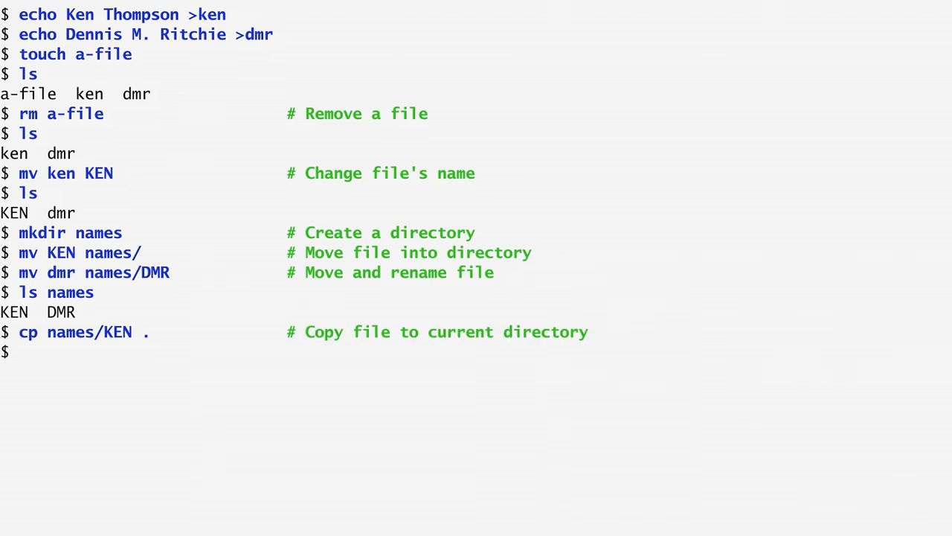
pyautogui.press('Return')
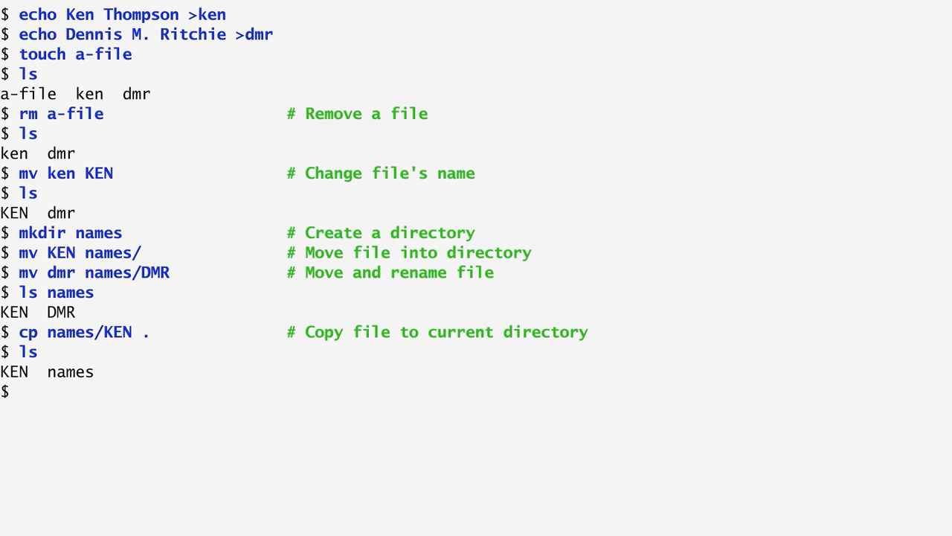
pyautogui.write('cat KEN')
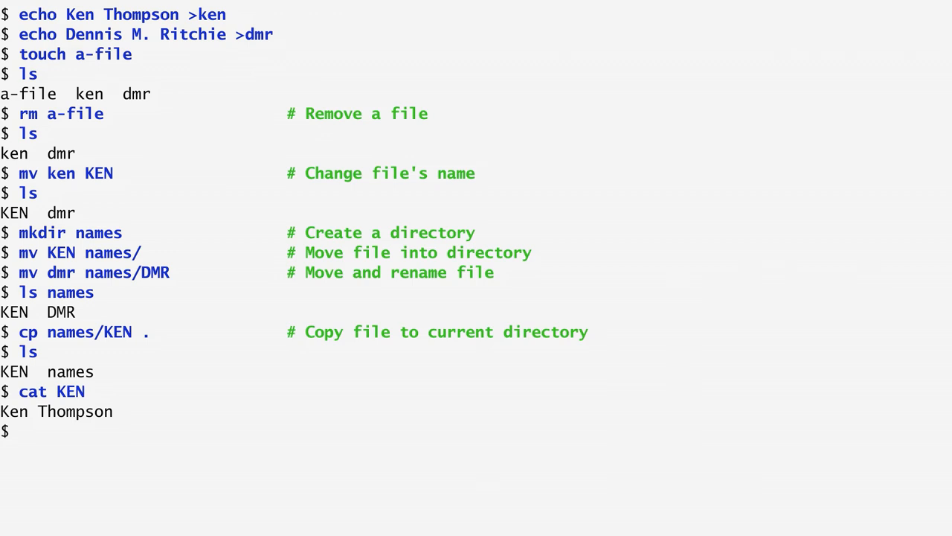
pyautogui.write('mkdir a-directory')
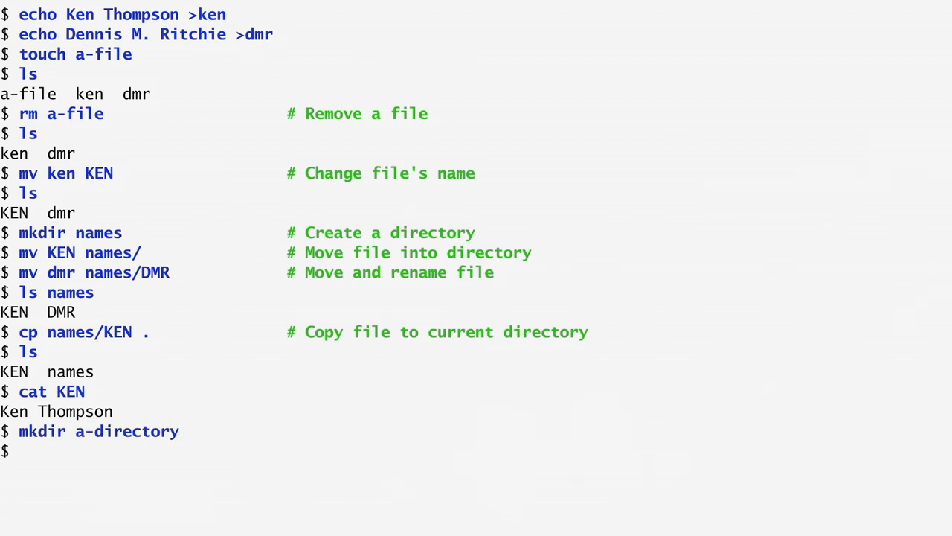
pyautogui.write('rmdir a-directo')
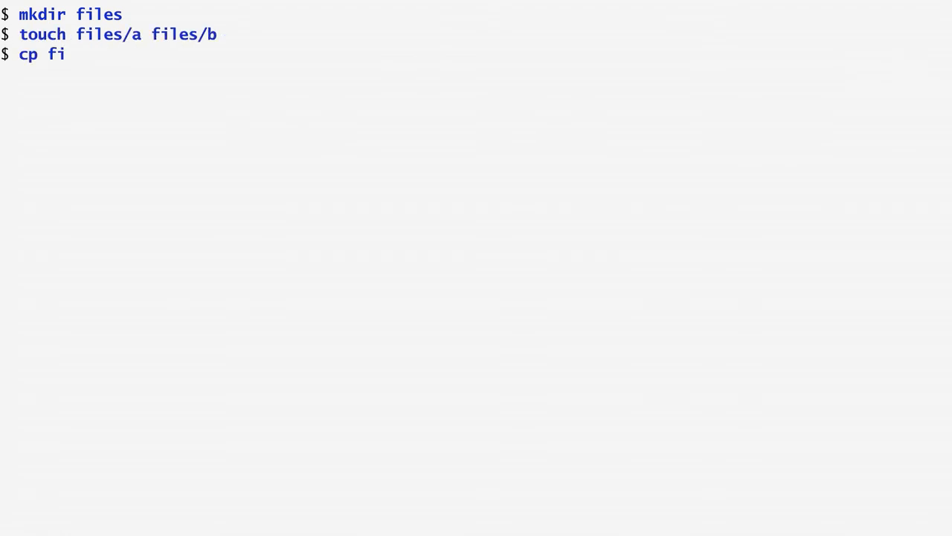
# Step: Attempt plain cp of files to files2, get 'omitting directory', and list to see only files
pyautogui.press('Return')
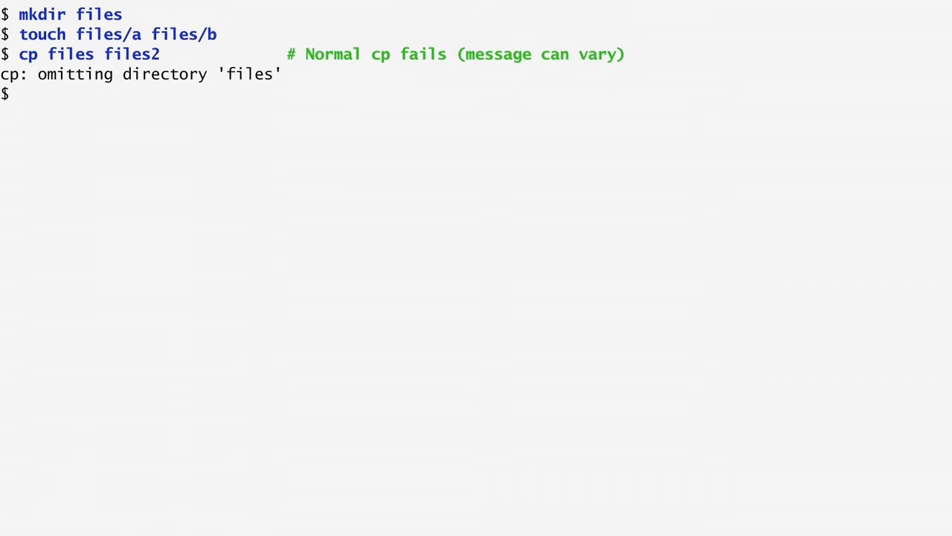
pyautogui.write('ls')
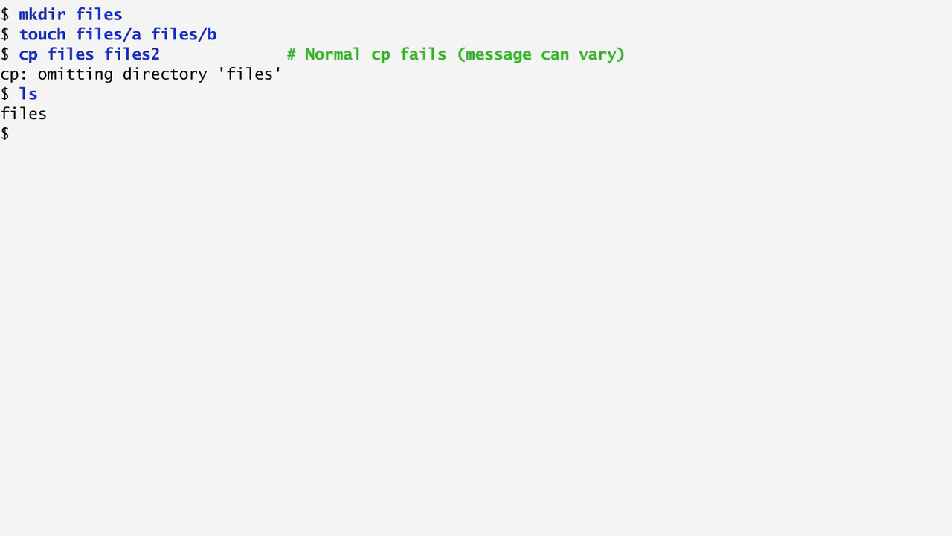
# Step: Copy the files directory recursively to files2 with cp -r so it holds a and b
pyautogui.write('cp -r files files2          # Copy a directory with the recursive flag')
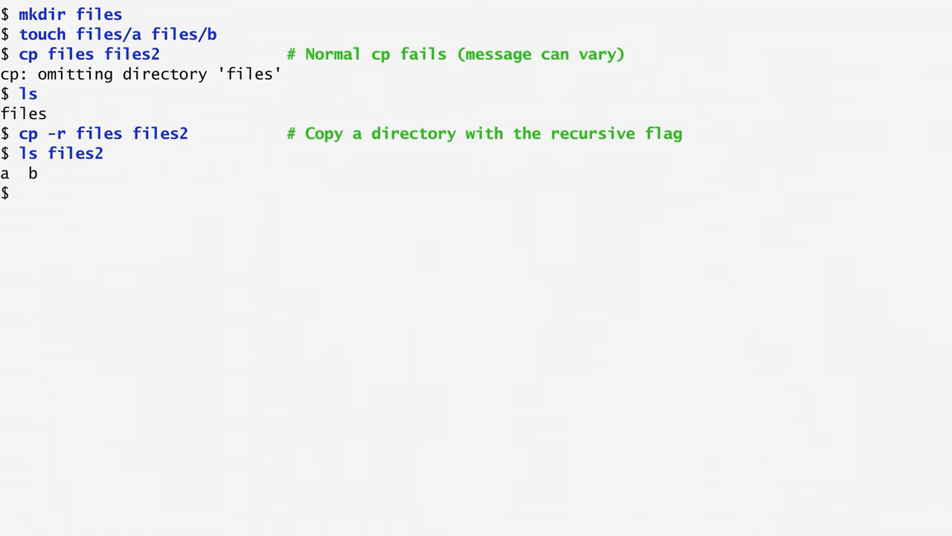
pyautogui.write('ls -R')
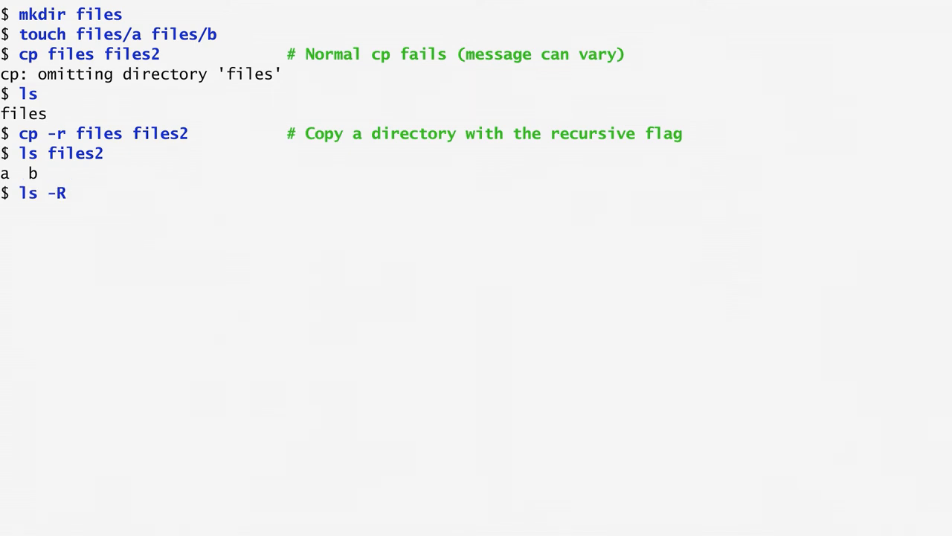
# Step: List the current directory recursively, showing files and files2 each containing a and b
pyautogui.press('Return')
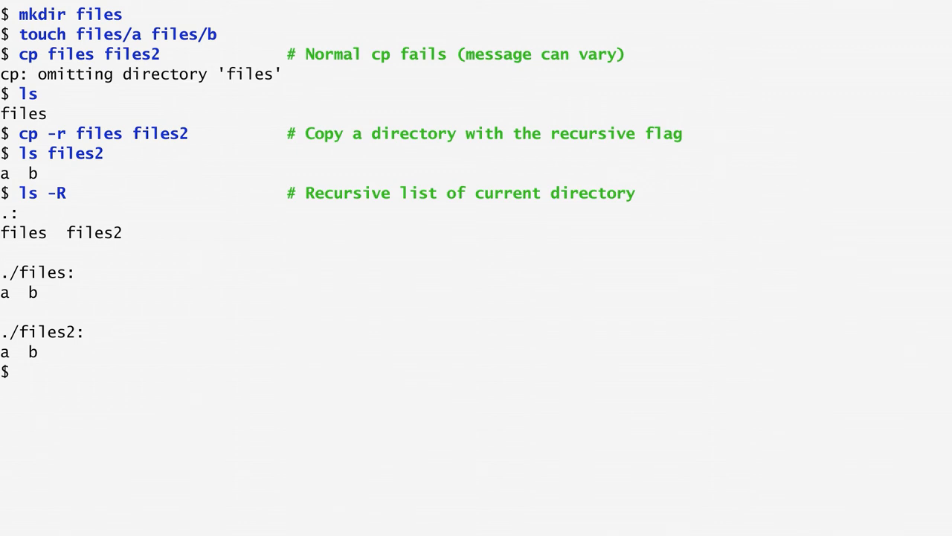
# Step: Run 'rmdir files2', get 'Directory not empty', then begin the 'rm -rf' command
pyautogui.write('rmdir files2                # Remove directory fails')
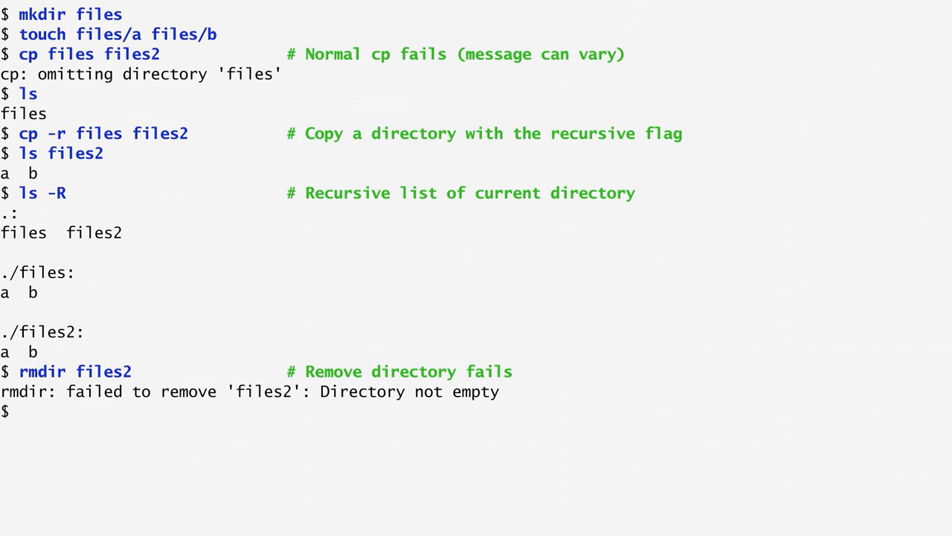
pyautogui.write('rm -rf')
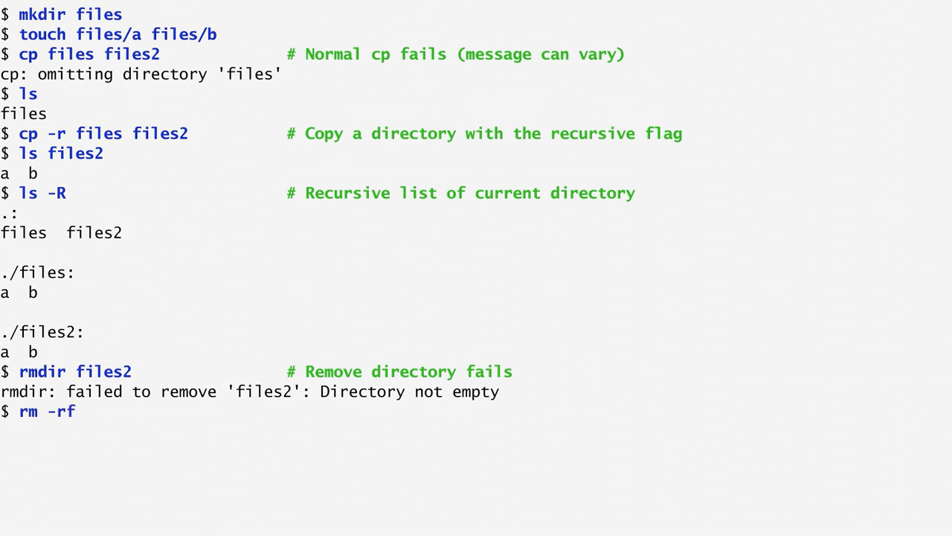